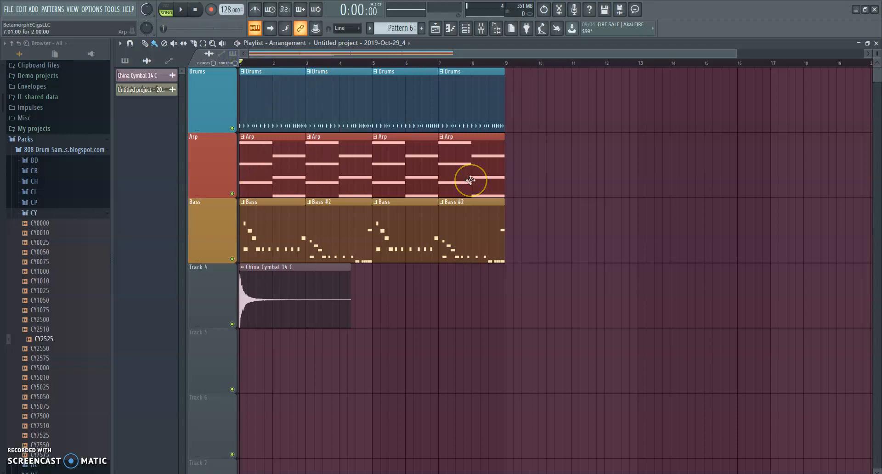
mouse_move(282, 119)
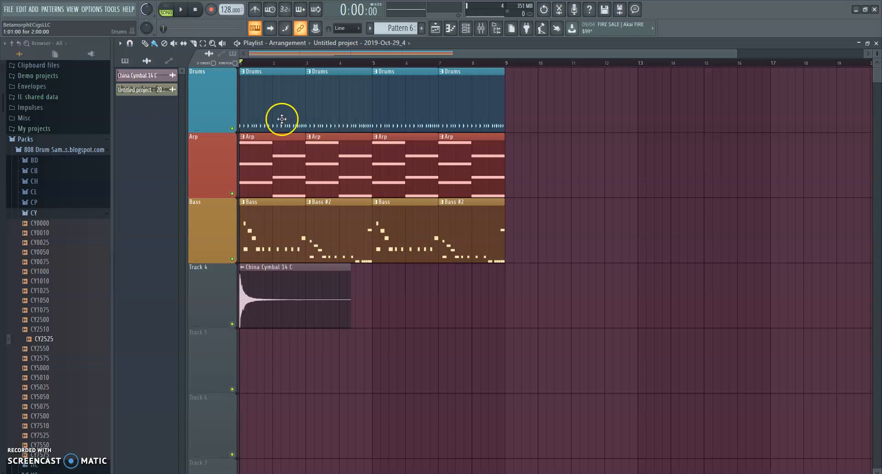
Audition the arrangement, then set a loop region over bars 7 to 9
left_click(180, 10)
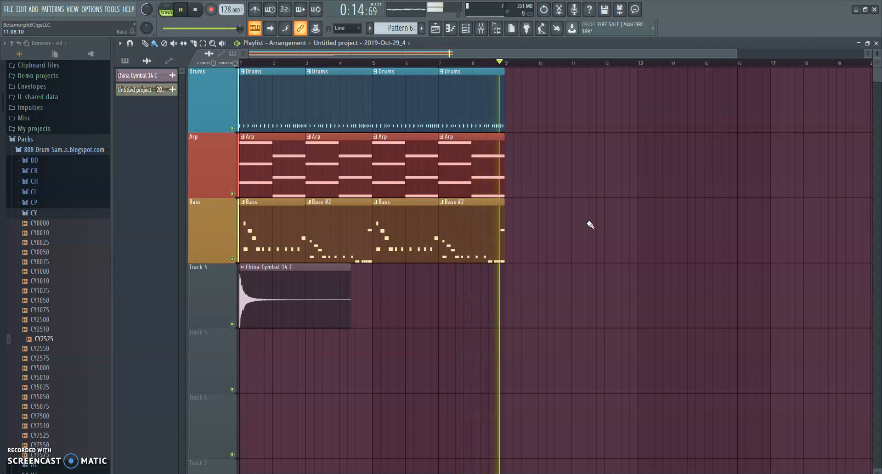
left_click(180, 10)
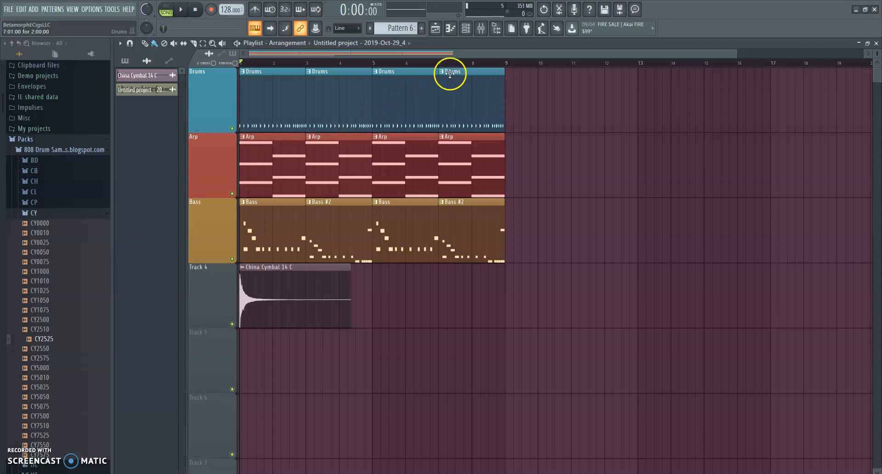
left_click(439, 64)
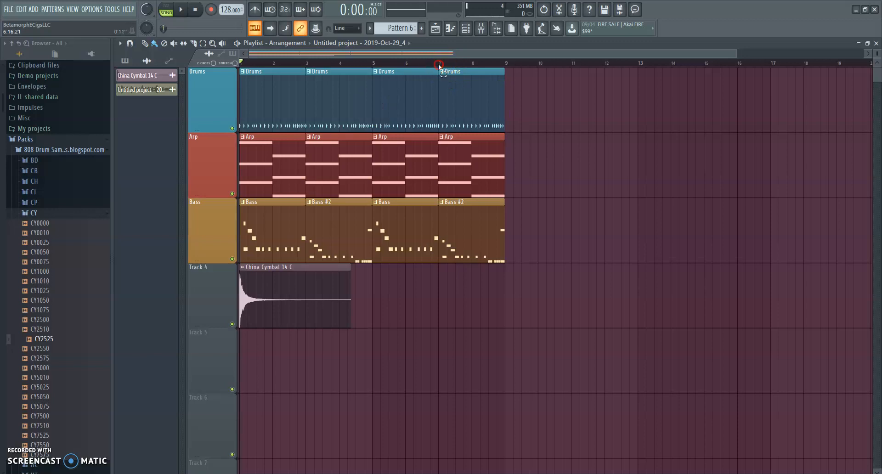
left_click(179, 10)
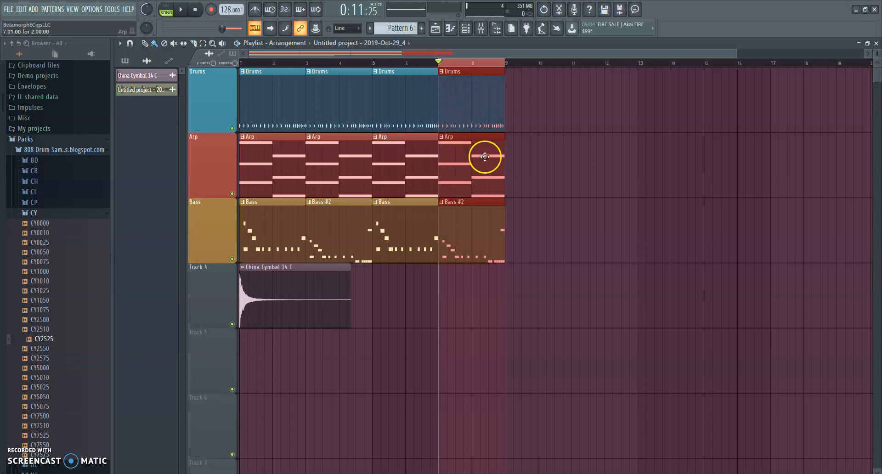
mouse_move(447, 167)
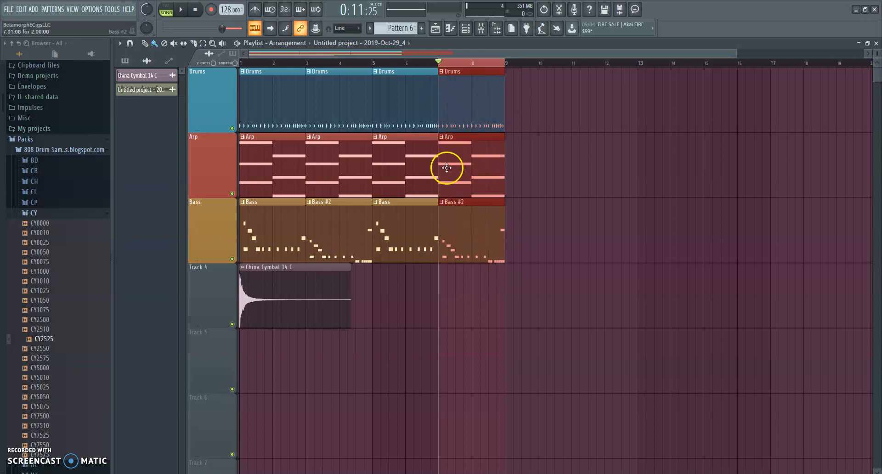
mouse_move(500, 65)
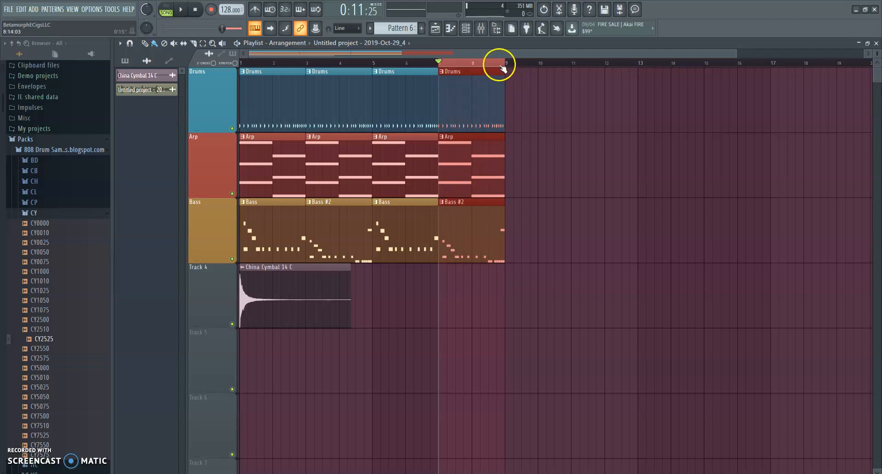
mouse_move(264, 78)
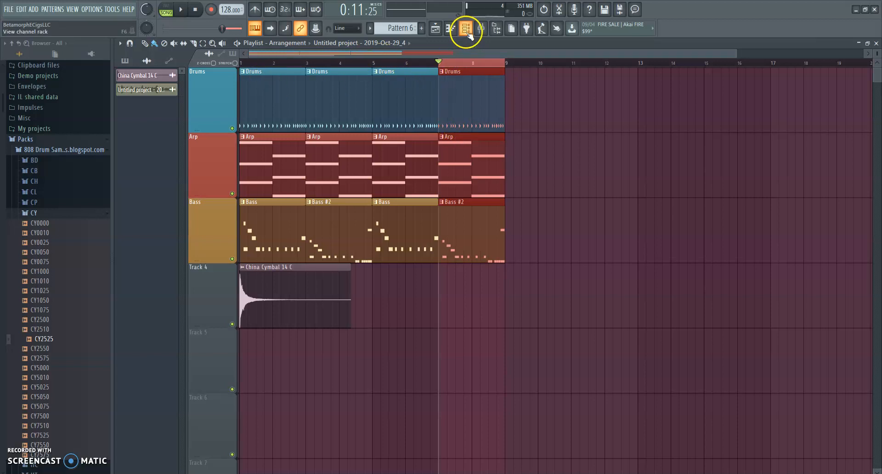
Select the Master track in the mixer and load Edison into an effect slot
left_click(480, 28)
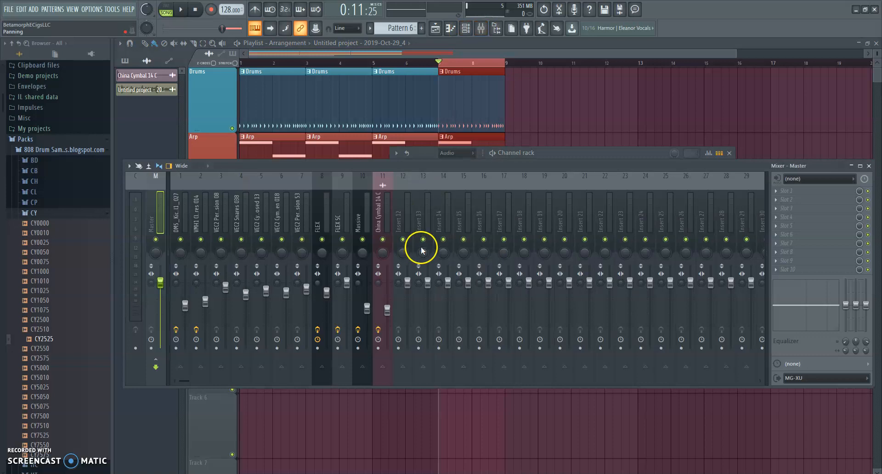
mouse_move(304, 217)
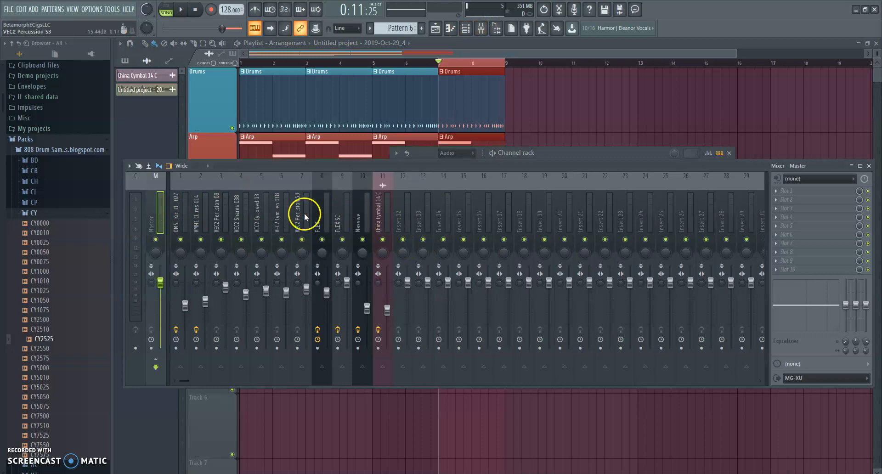
left_click(382, 213)
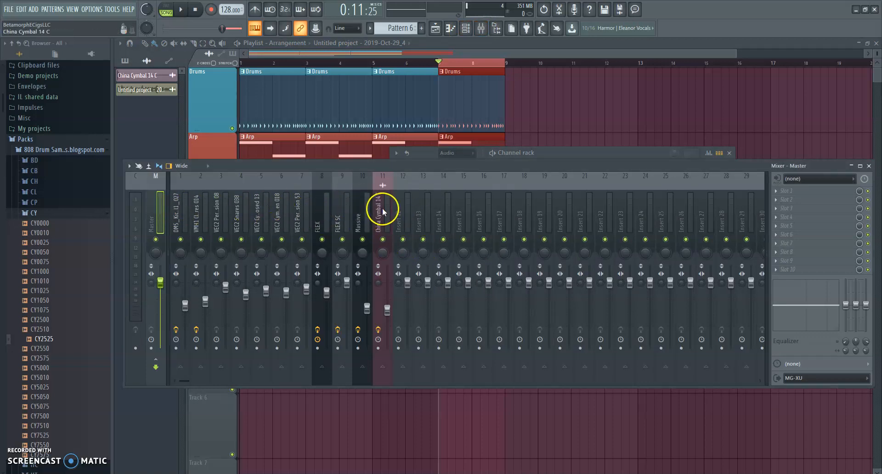
left_click(155, 213)
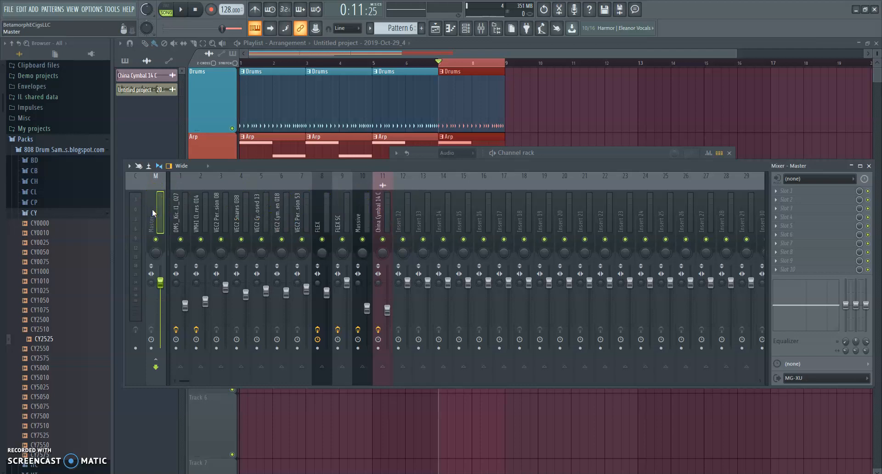
left_click(776, 200)
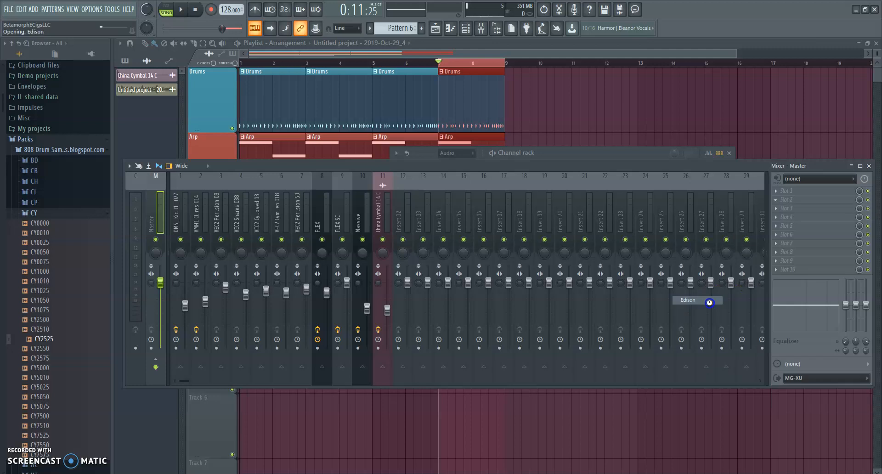
left_click(709, 300)
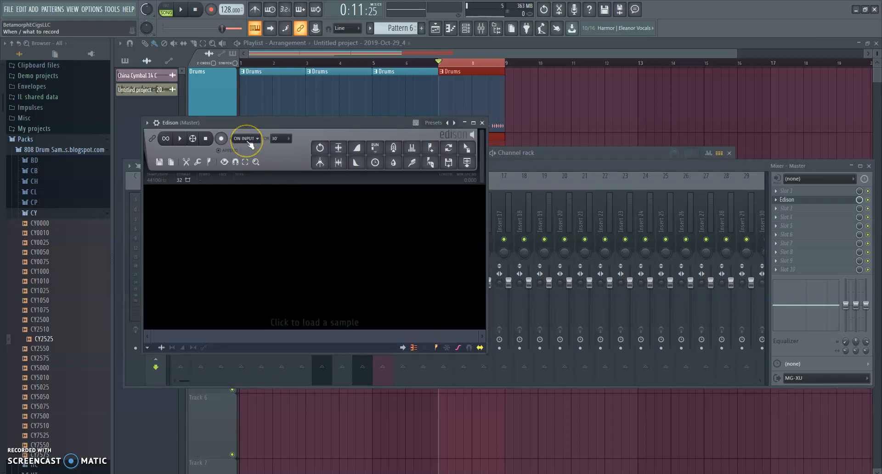
Set Edison to record On Play, arm it, and play the looped bars
left_click(246, 138)
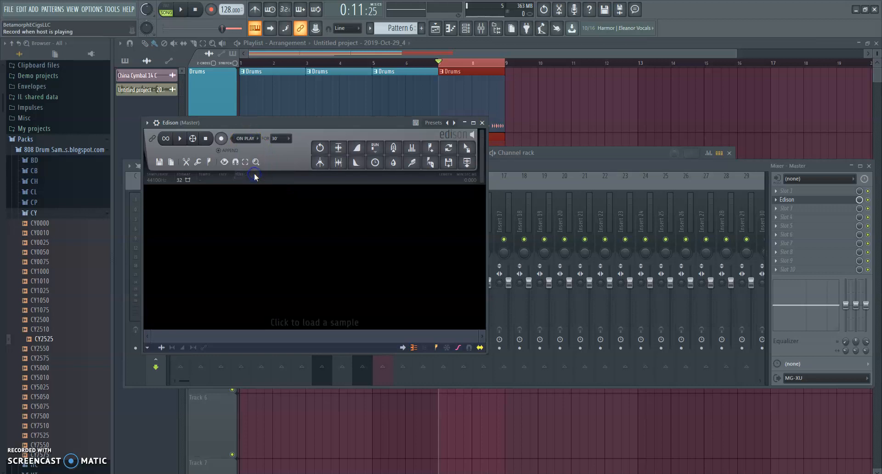
left_click(221, 138)
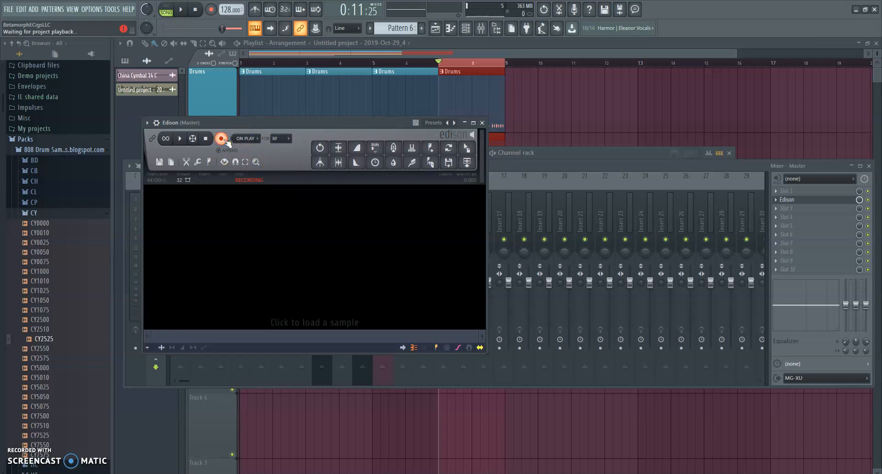
left_click(180, 10)
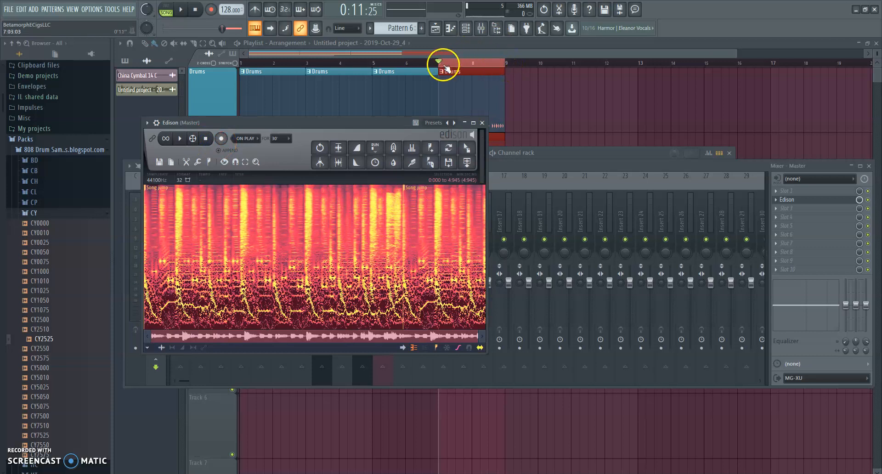
Trim the Edison recording to 3.750 seconds and preview it
left_click(243, 63)
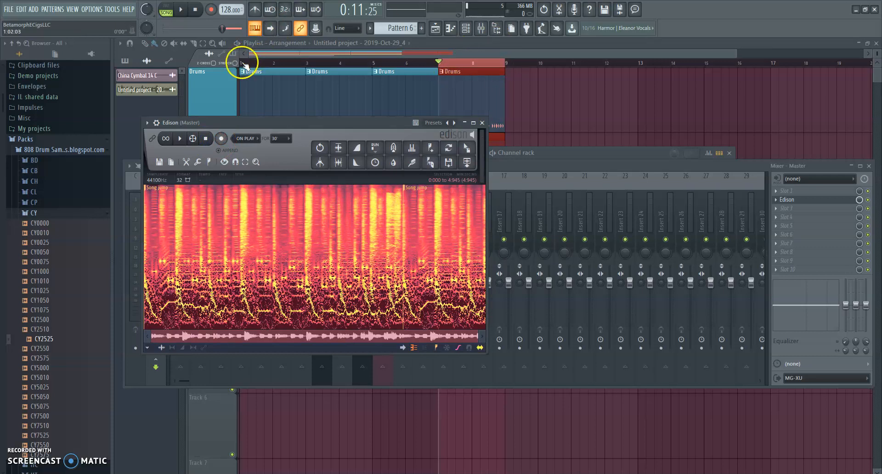
mouse_move(406, 193)
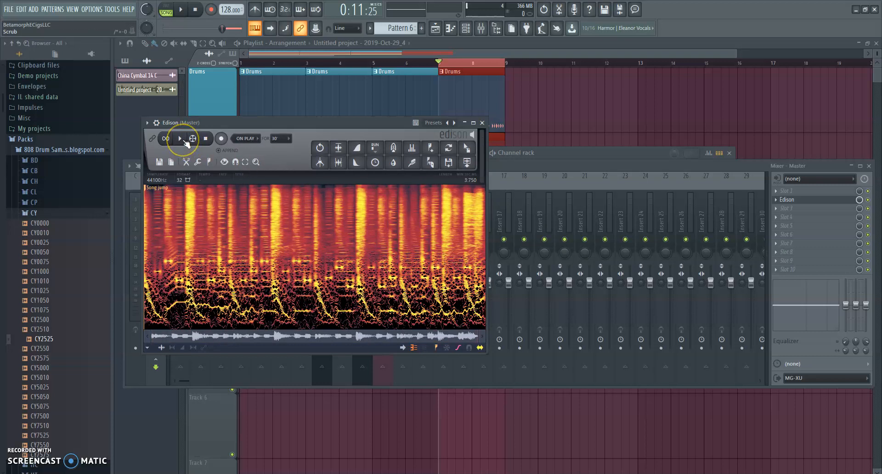
left_click(179, 139)
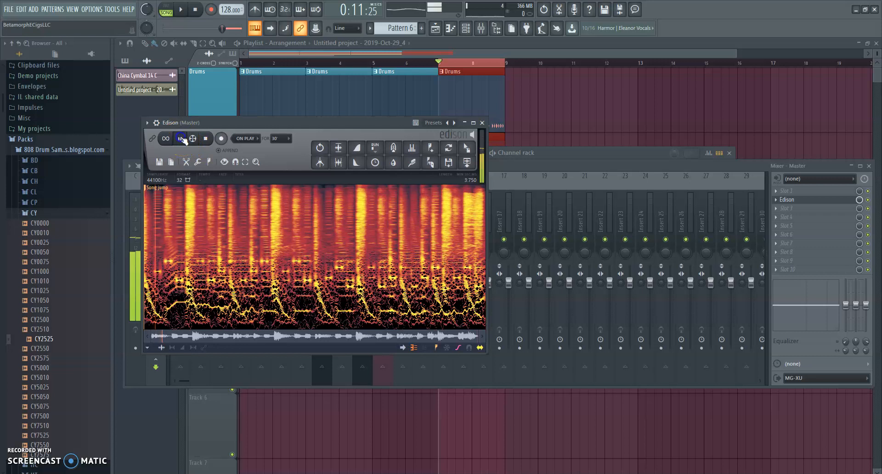
left_click(179, 138)
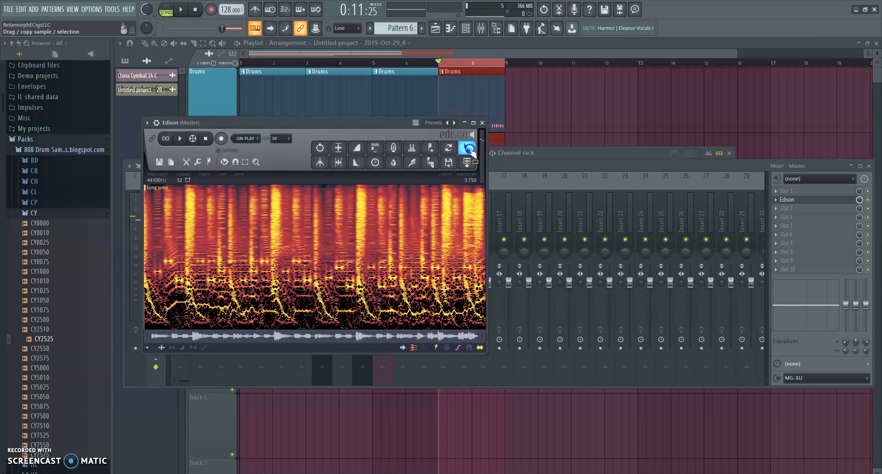
Place the recording on Track 4, right after the shortened final Drums, Arp and Bass clips
left_click(481, 123)
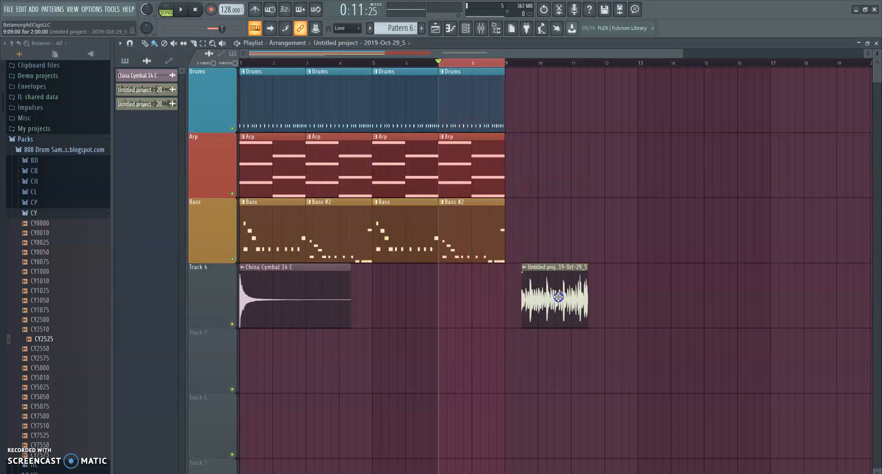
left_click_drag(554, 296, 472, 297)
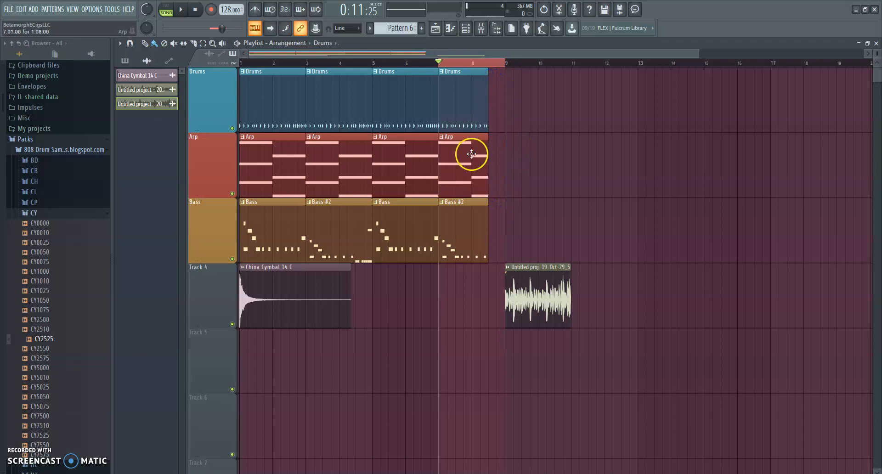
left_click_drag(537, 295, 520, 295)
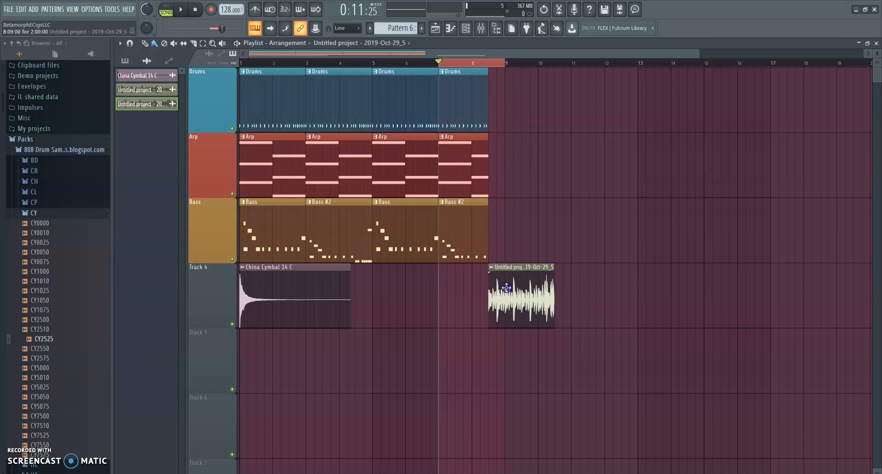
double_click(520, 298)
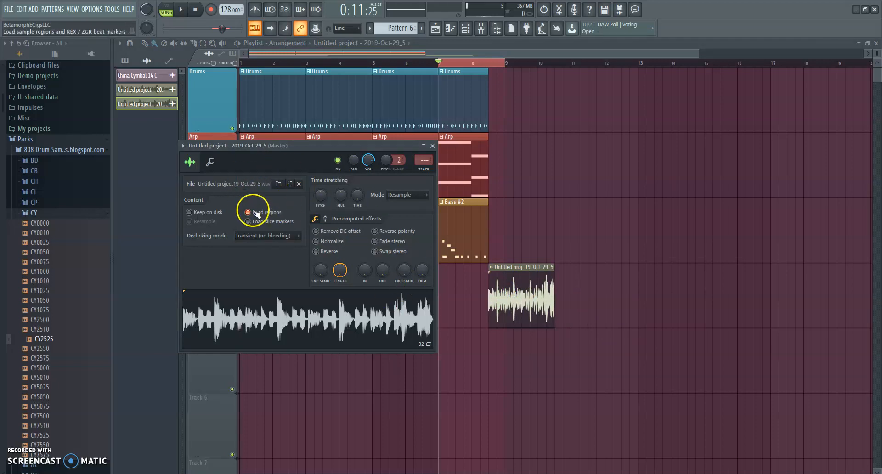
Enable region loading, reverse the Track 4 clip, and show the pogo effects page
left_click(246, 212)
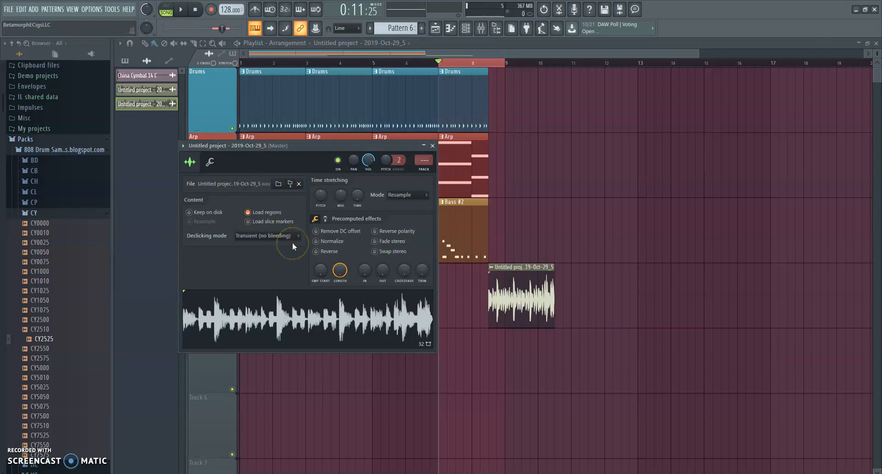
left_click(316, 251)
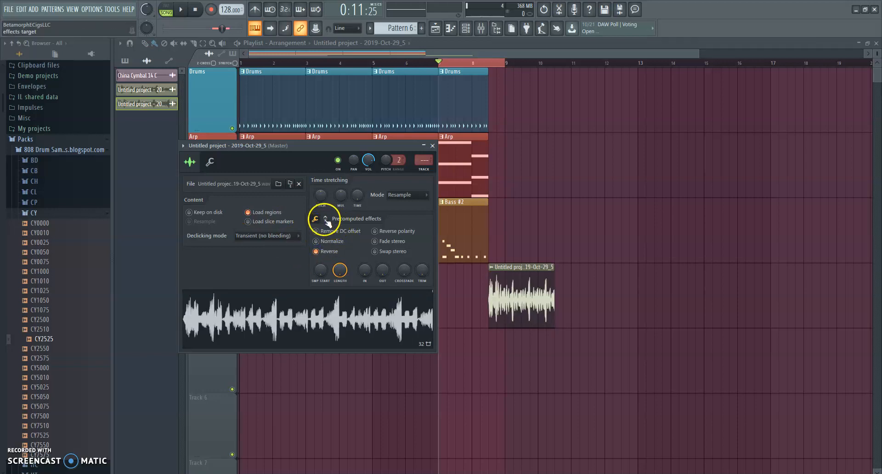
left_click(315, 219)
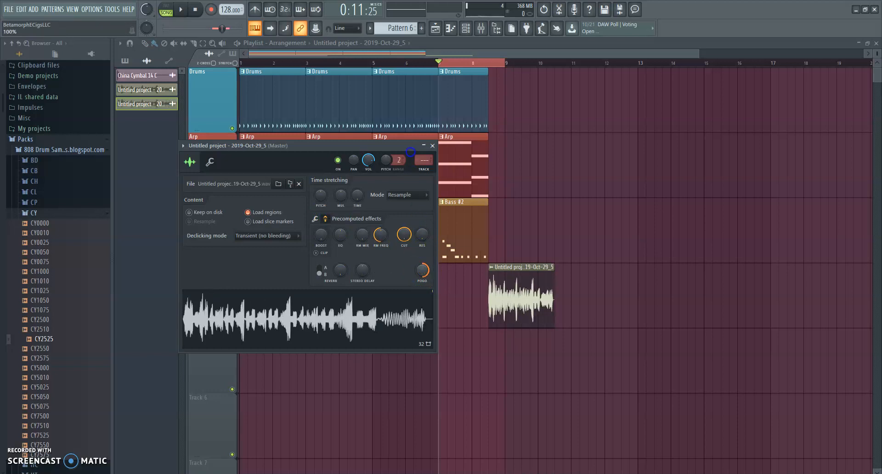
mouse_move(422, 271)
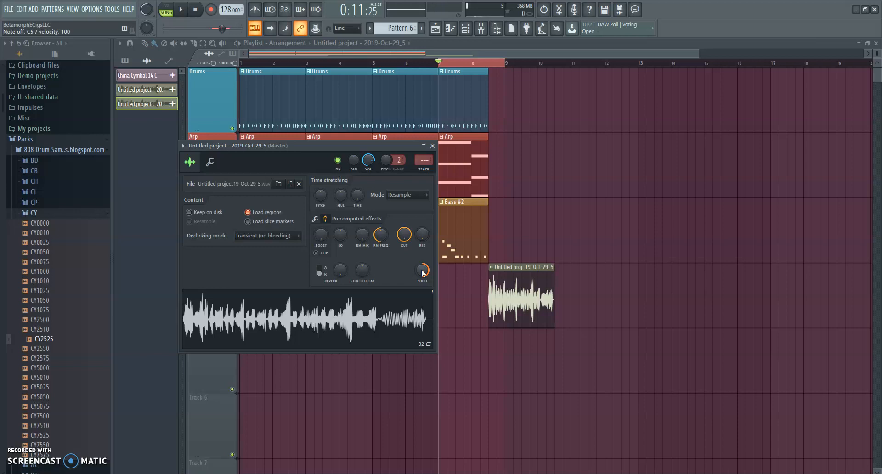
mouse_move(356, 197)
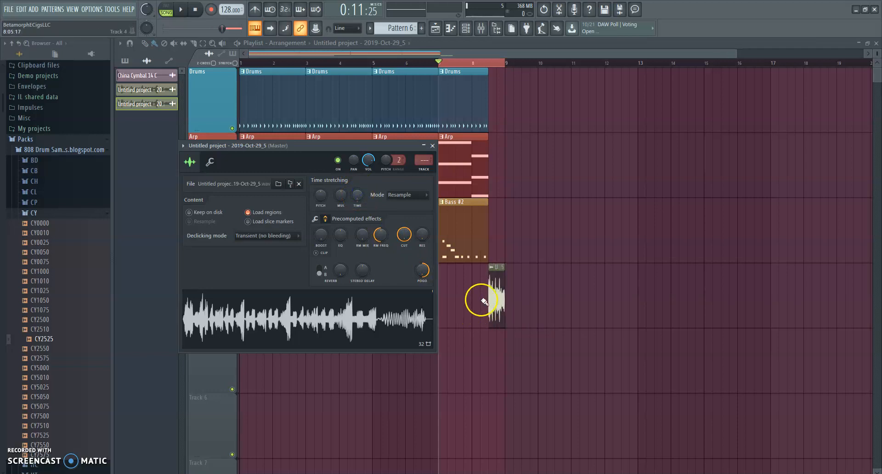
Shorten the Track 4 spin-back clip to a sliver before the loop end and play it
left_click_drag(481, 301, 498, 269)
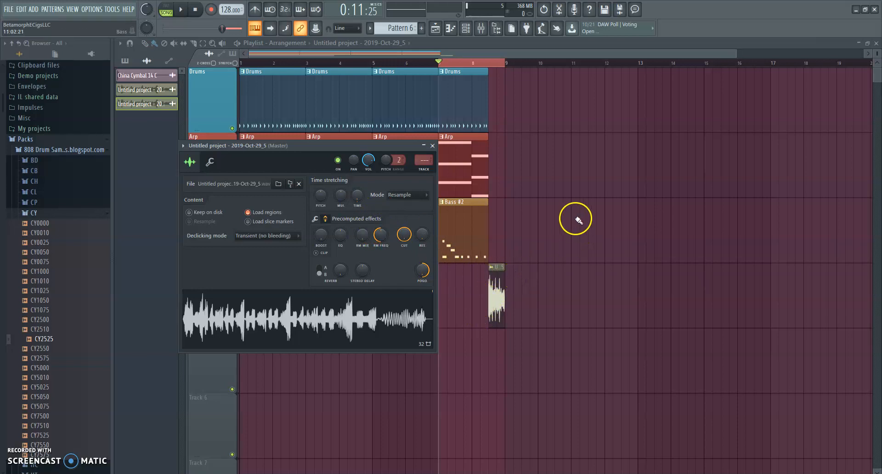
left_click(179, 10)
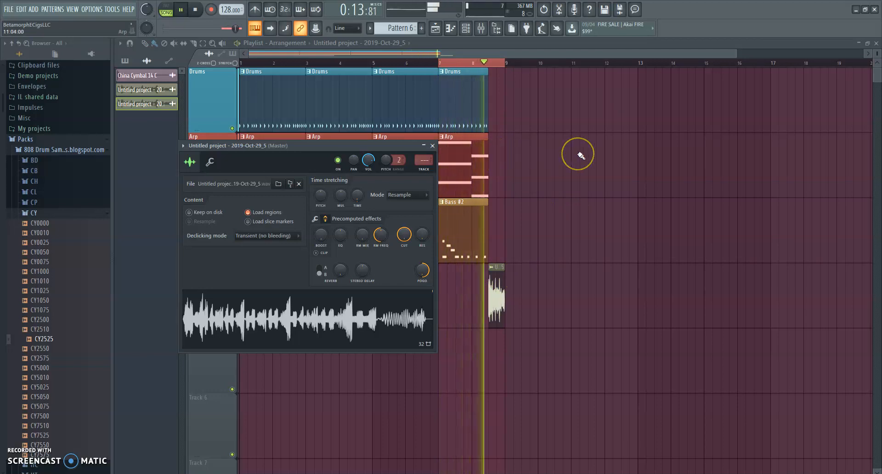
left_click(195, 10)
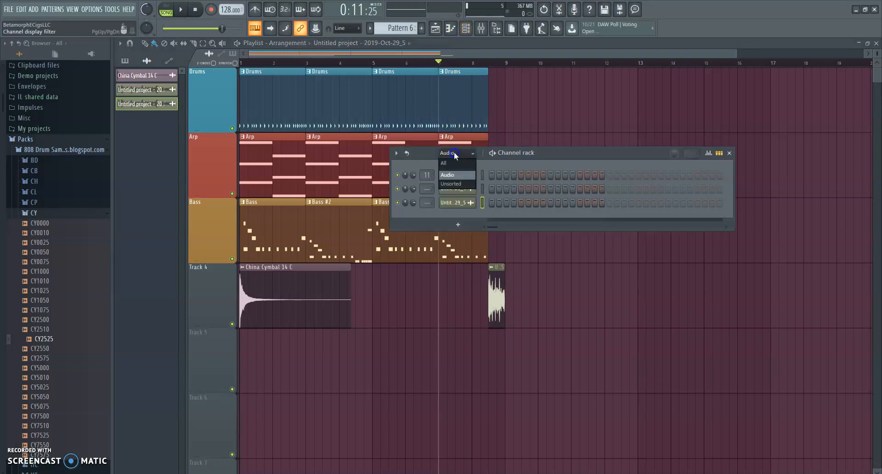
Move the Track 5 kick clip beside the spin-back clip and set snapping to 1/2 step
left_click(450, 184)
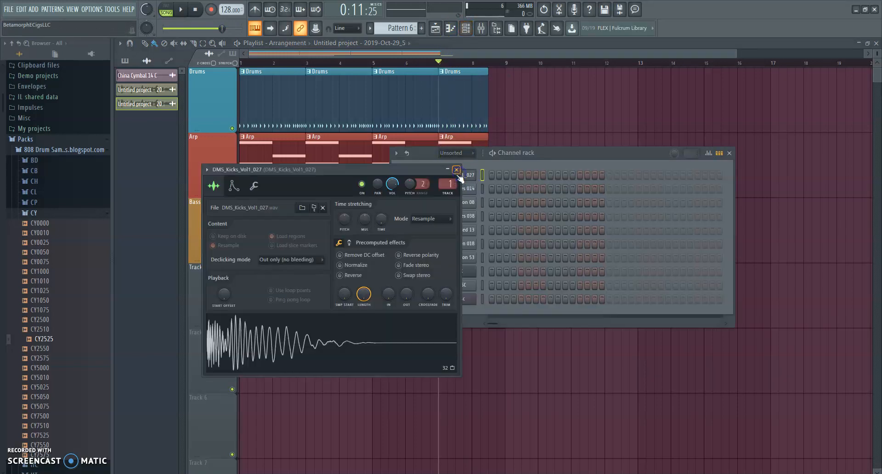
mouse_move(298, 246)
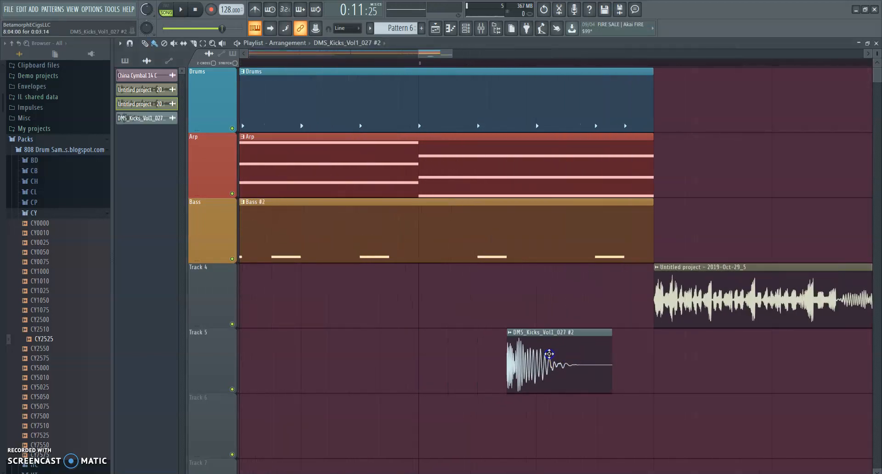
left_click_drag(549, 353, 596, 355)
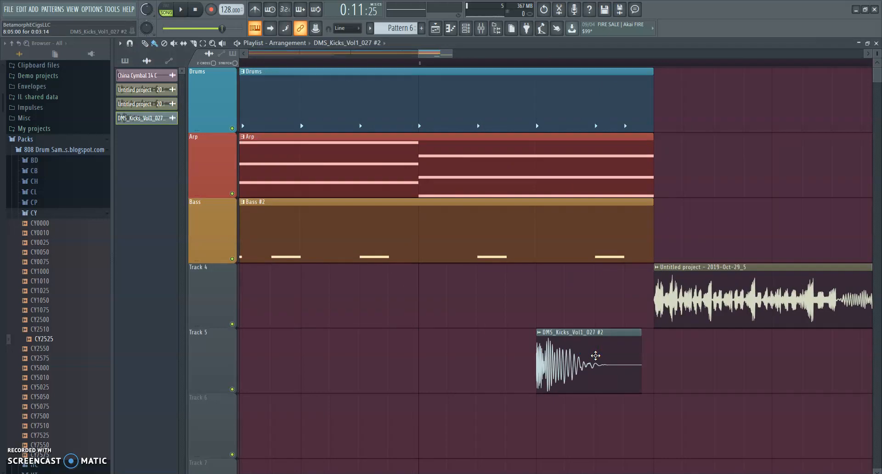
left_click(348, 28)
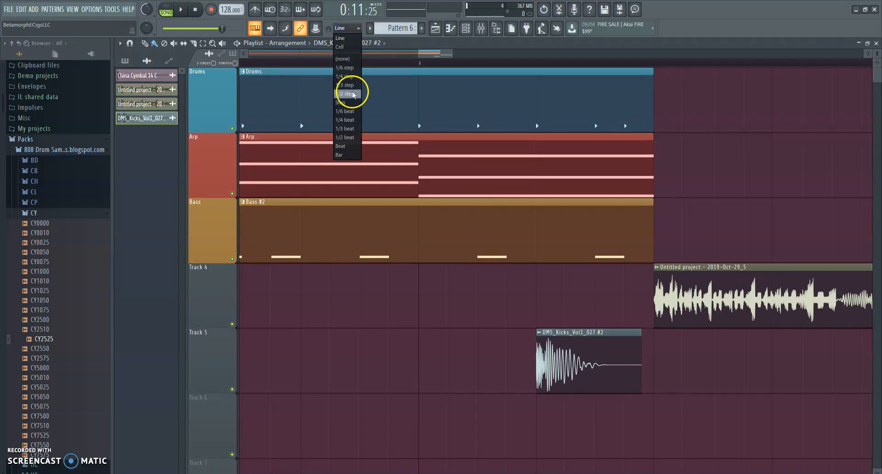
left_click(346, 93)
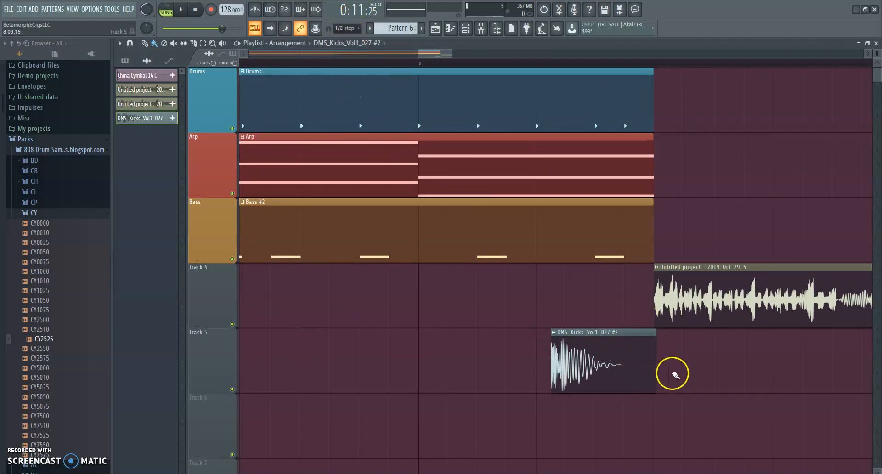
left_click(346, 27)
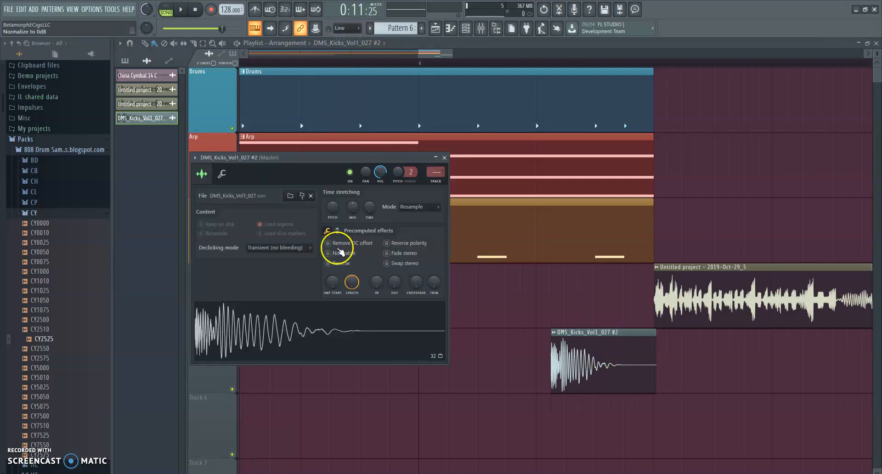
Reverse the Track 5 kick sample and move the playhead toward the loop end
left_click(328, 263)
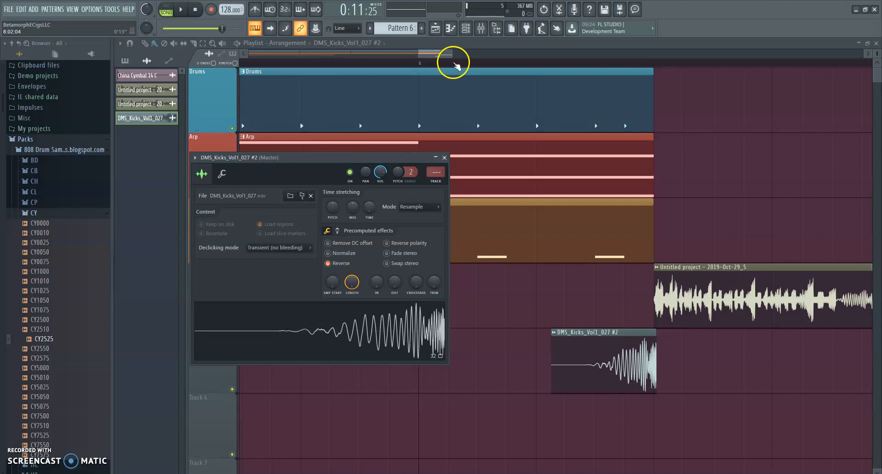
left_click(444, 158)
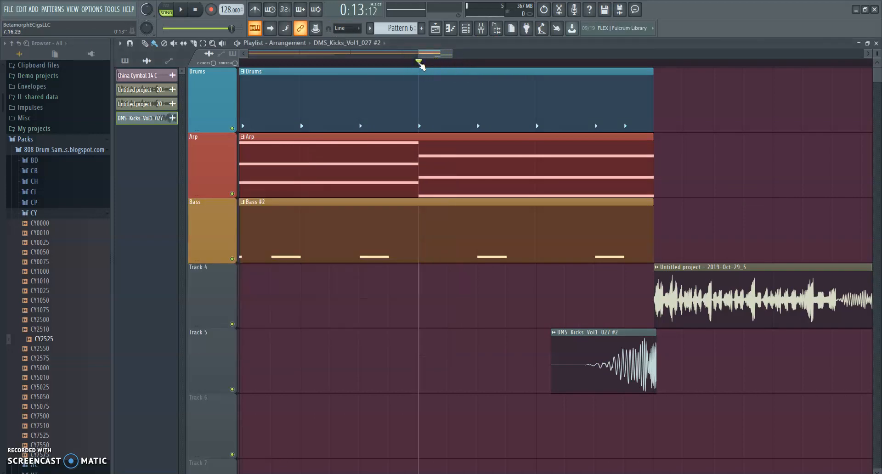
left_click(179, 9)
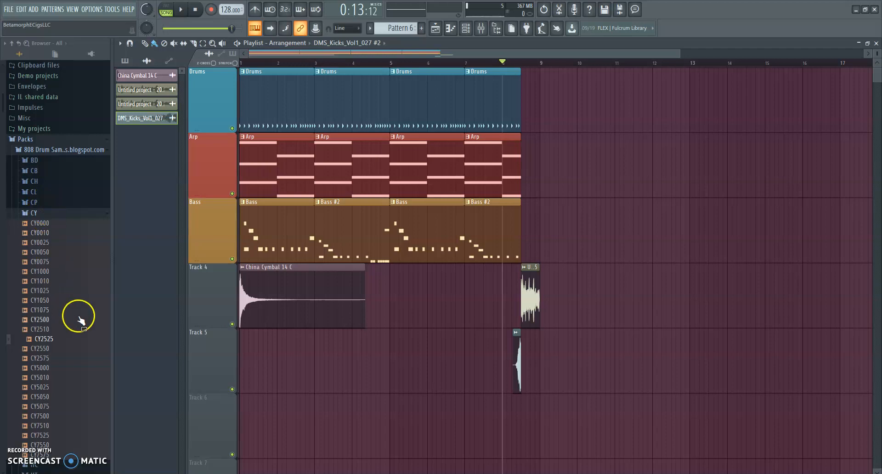
mouse_move(65, 340)
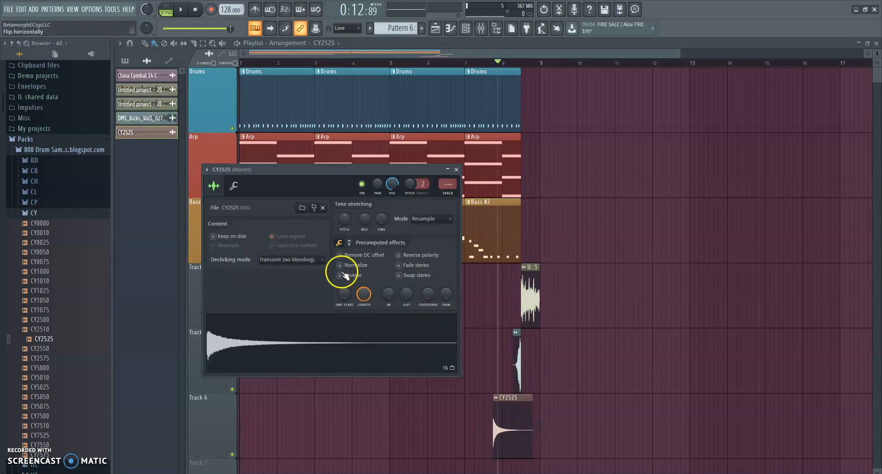
Turn on Reverse for the CY2525 cymbal clip on Track 6
left_click(456, 169)
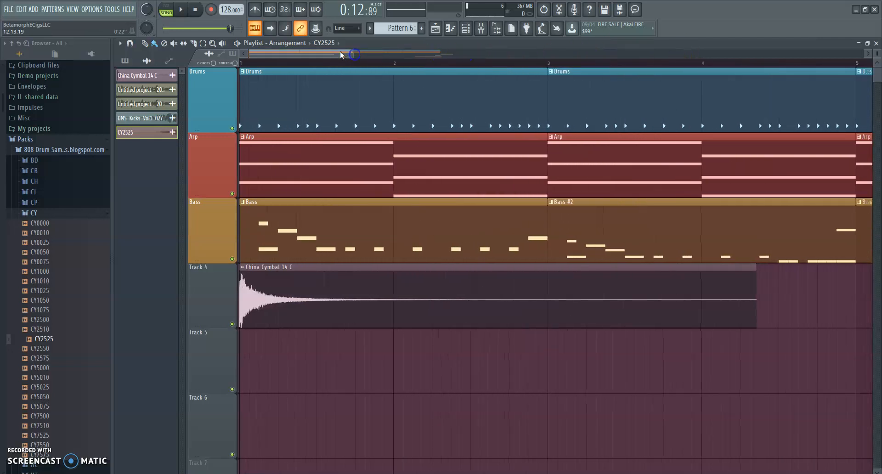
Stretch the reversed CY2525 cymbal to end at bar 9, then play and stop the song
scroll("right", 3)
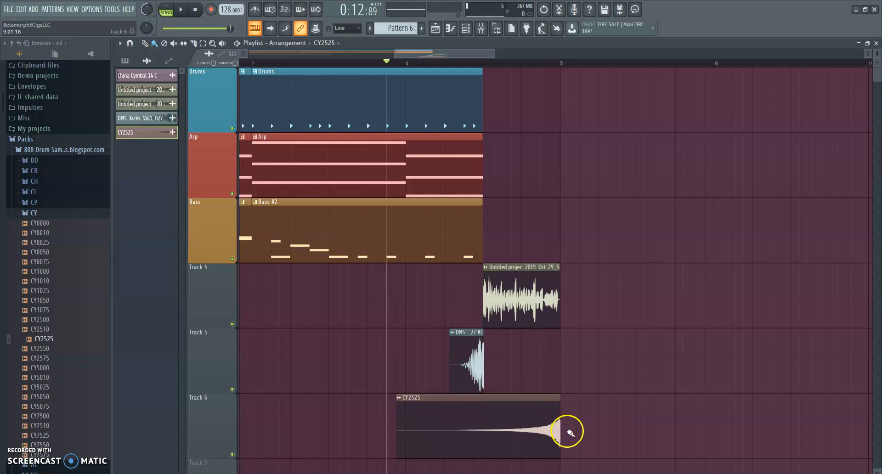
left_click(180, 10)
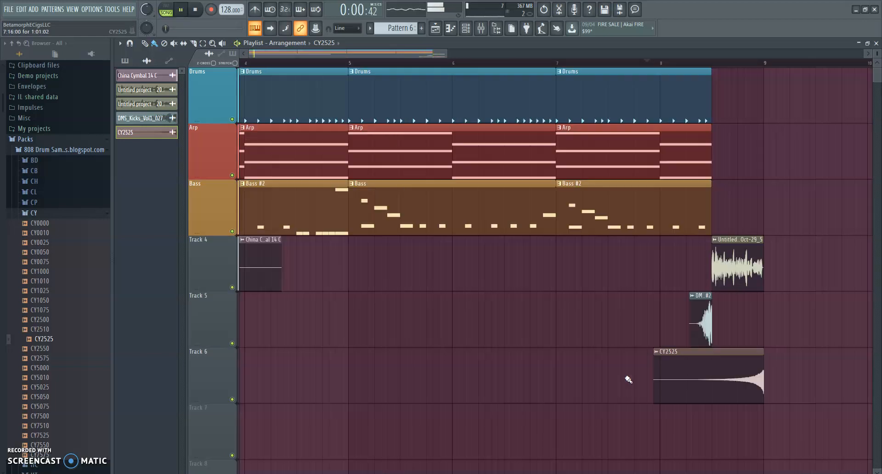
left_click(180, 10)
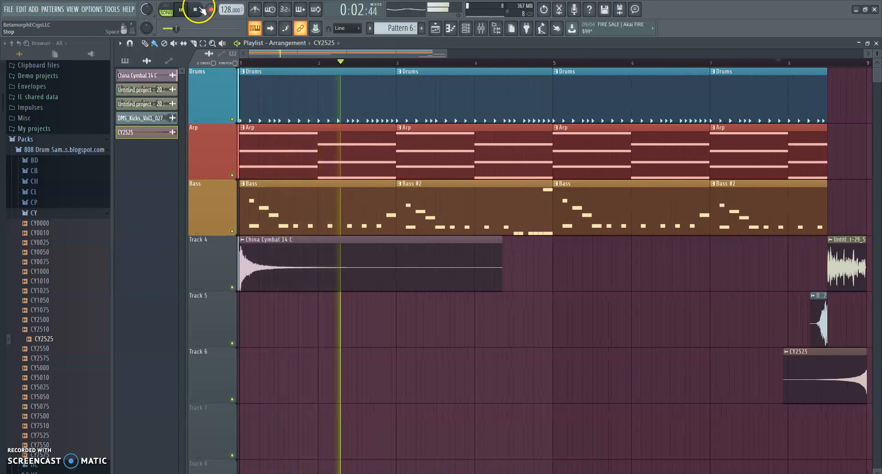
left_click(180, 9)
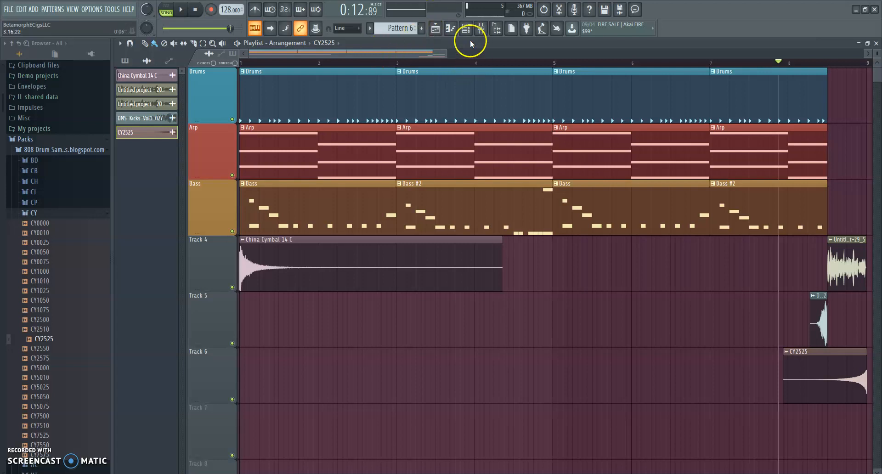
Show the channel rack and mixer, then toggle mute on insert 11, China Cymbal 14 C
left_click(466, 28)
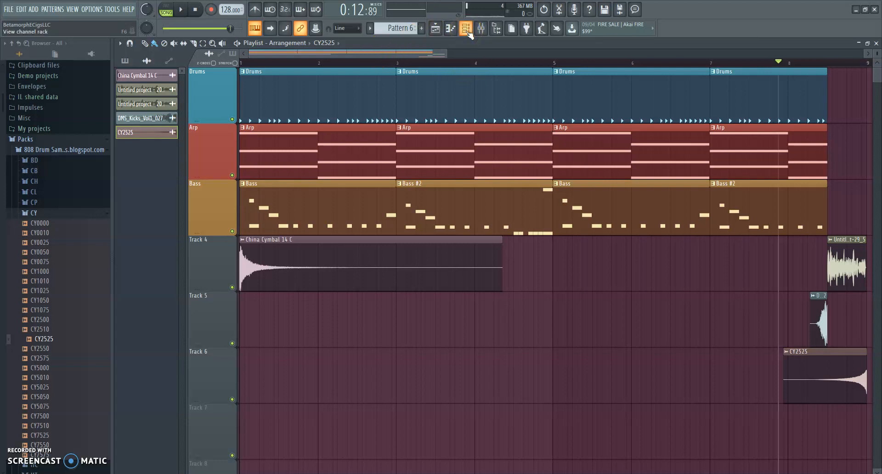
left_click(465, 28)
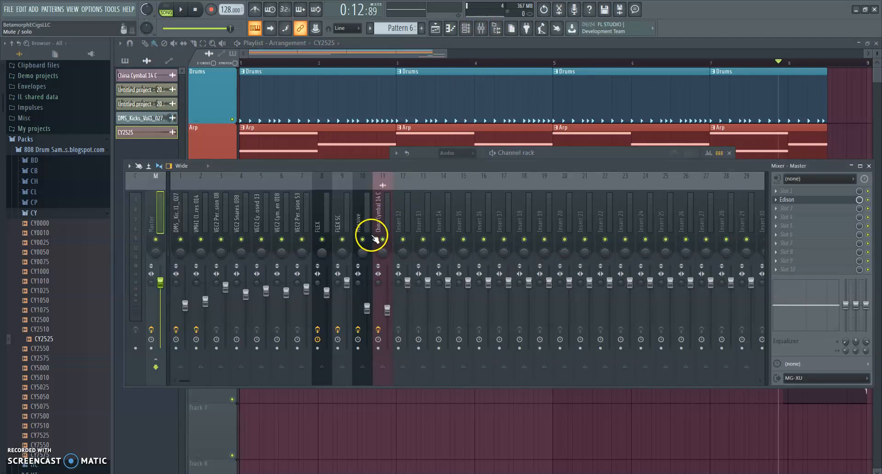
mouse_move(326, 241)
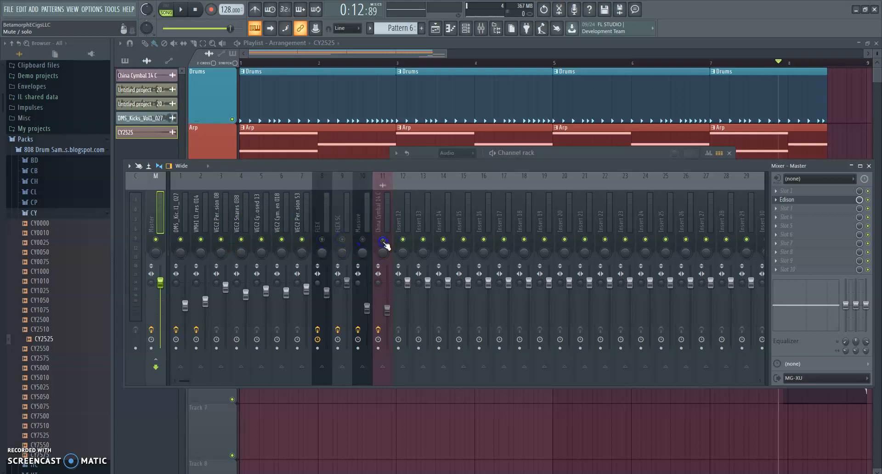
left_click(187, 208)
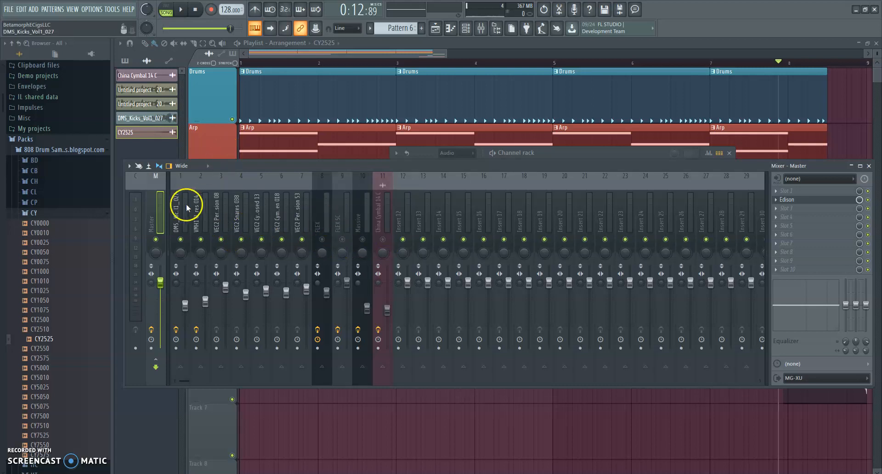